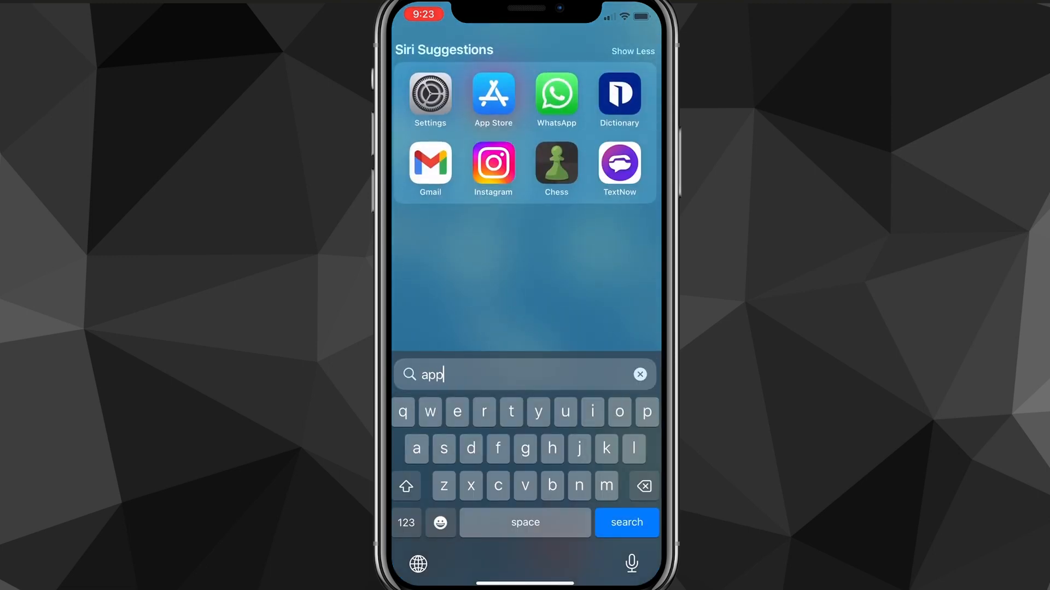
- Search the App Store for 'instagram' so the app shows on the home screen
click(493, 94)
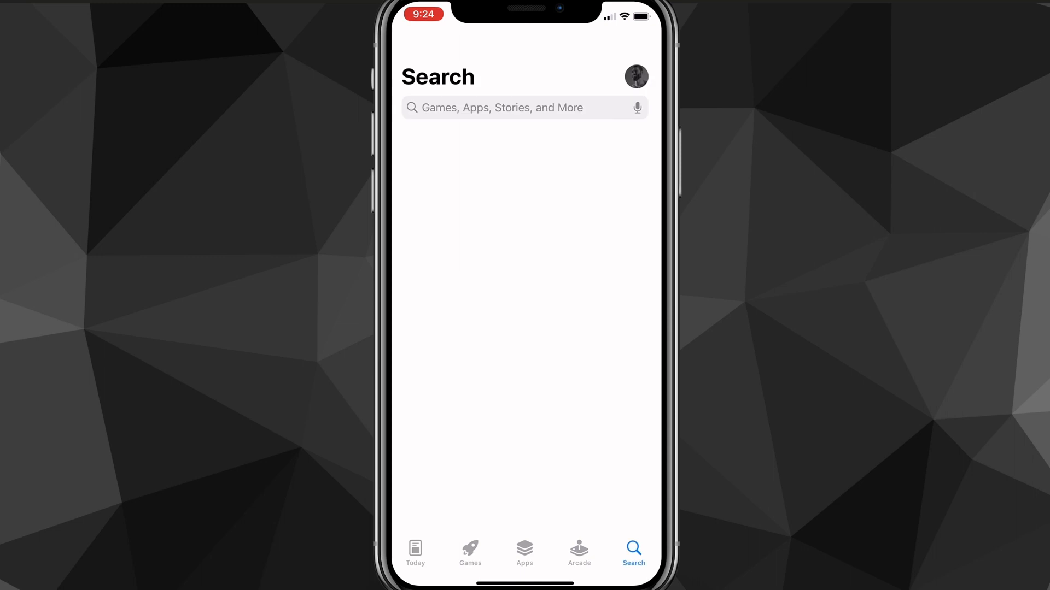
text(in)
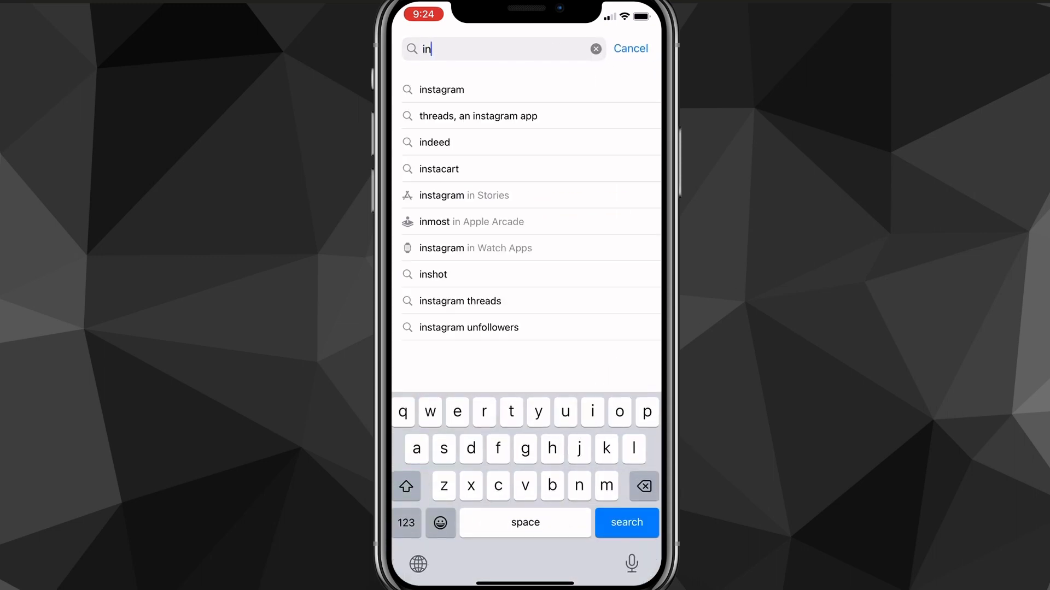
click(442, 88)
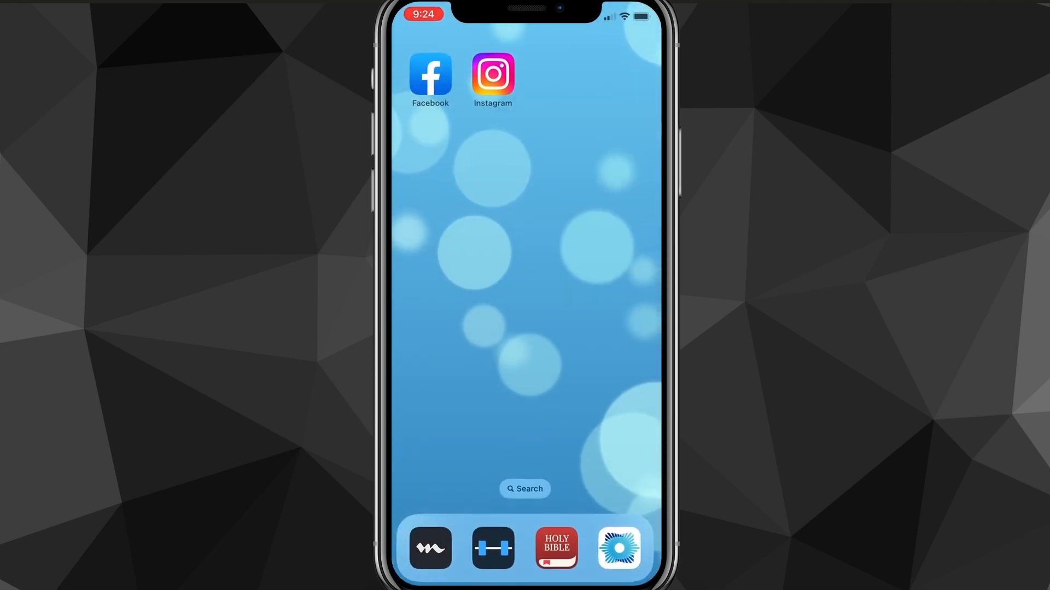
- Go to the 2basatechy profile in Instagram and view its Professional dashboard
click(492, 74)
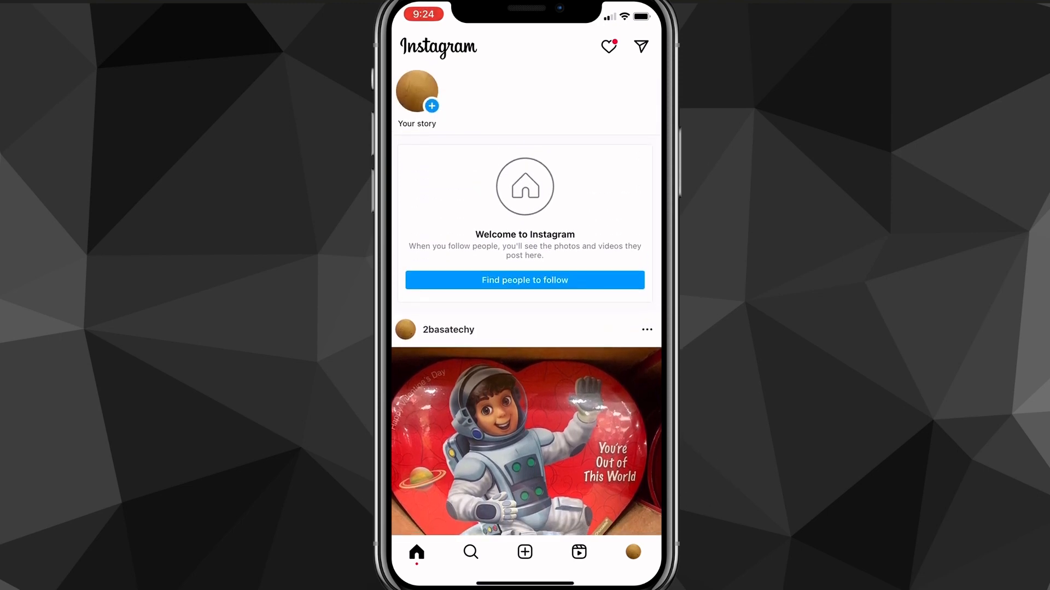
click(631, 551)
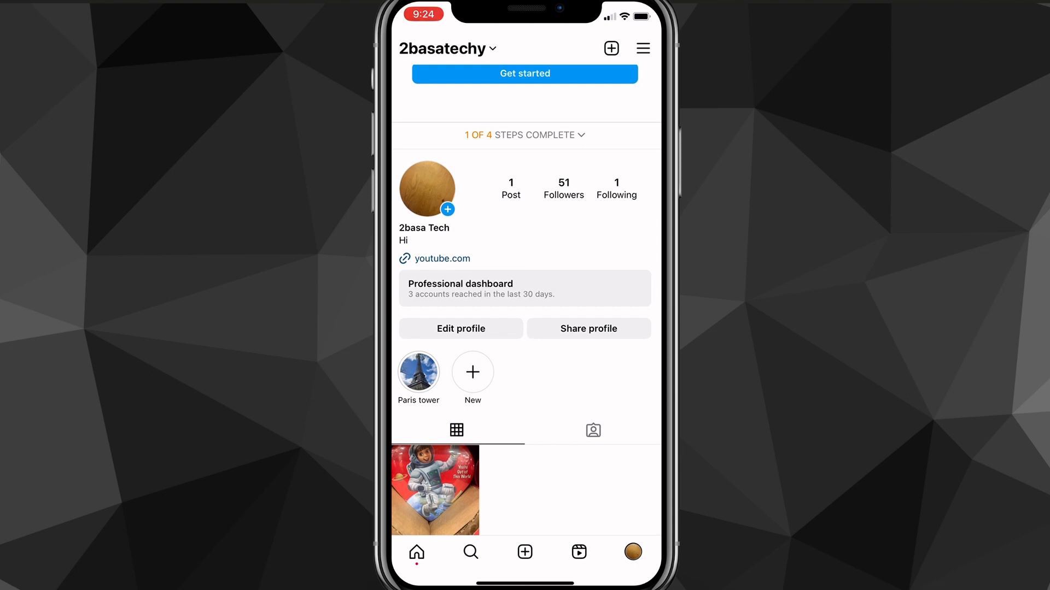
click(524, 288)
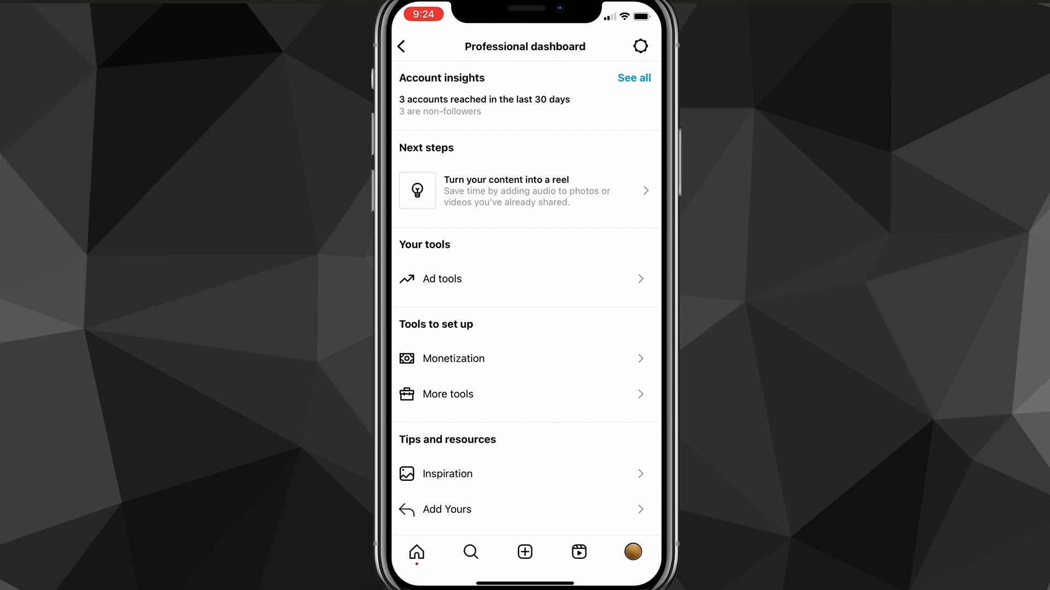
click(400, 47)
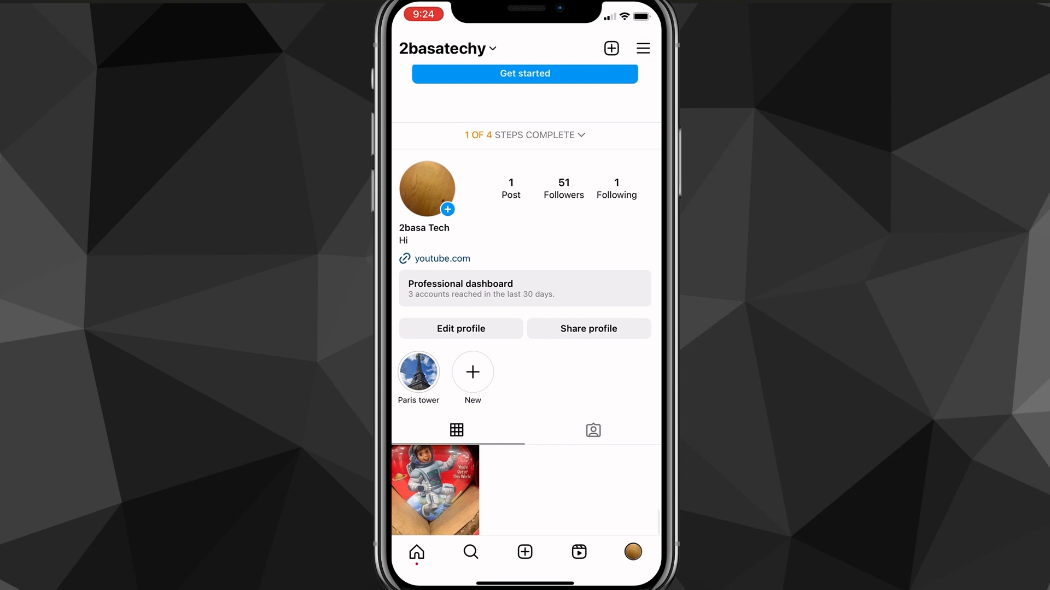
- Browse the creator account settings from the dashboard, then return to the profile
click(524, 288)
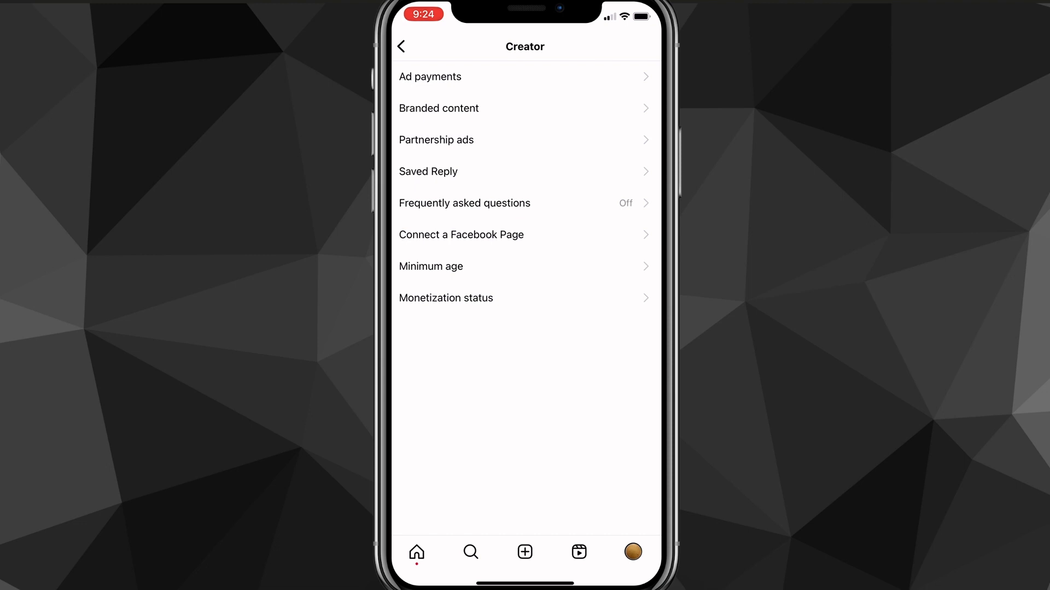
click(400, 46)
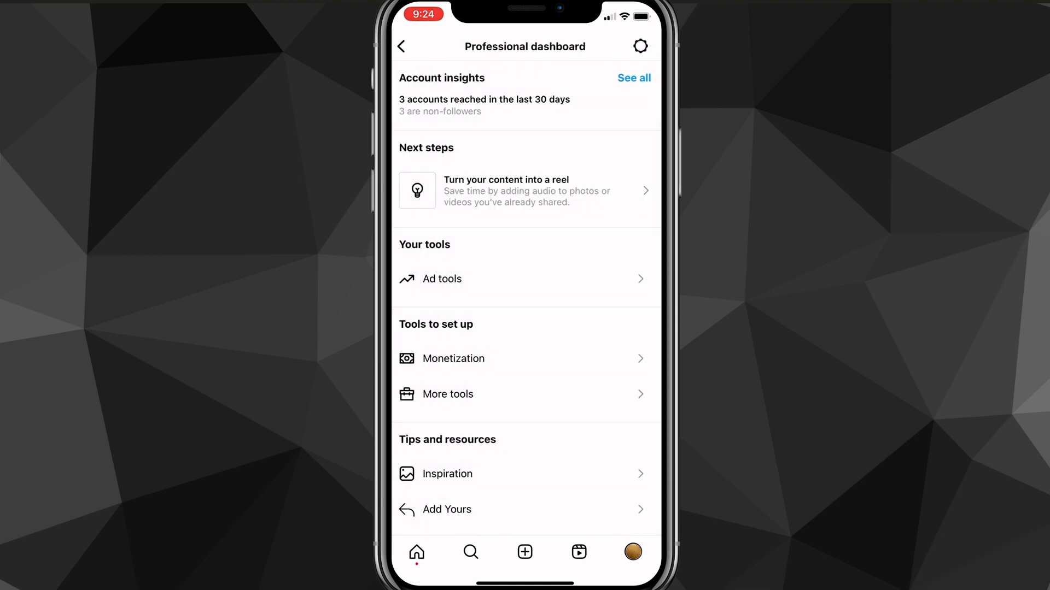
click(400, 45)
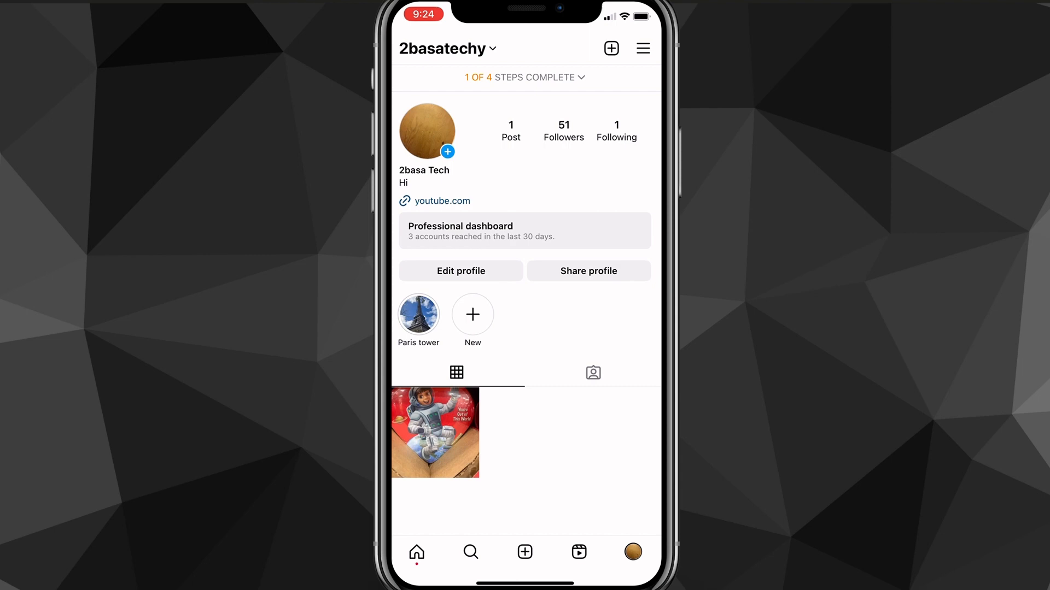
- Reach the Preferences page in Instagram Settings that offers account type switching
click(642, 47)
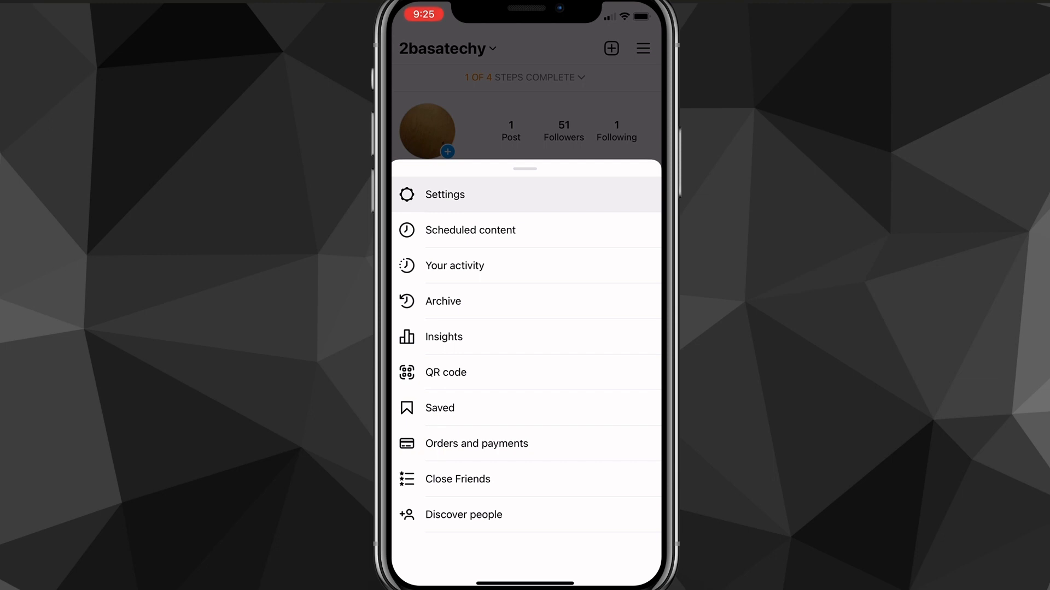
click(443, 195)
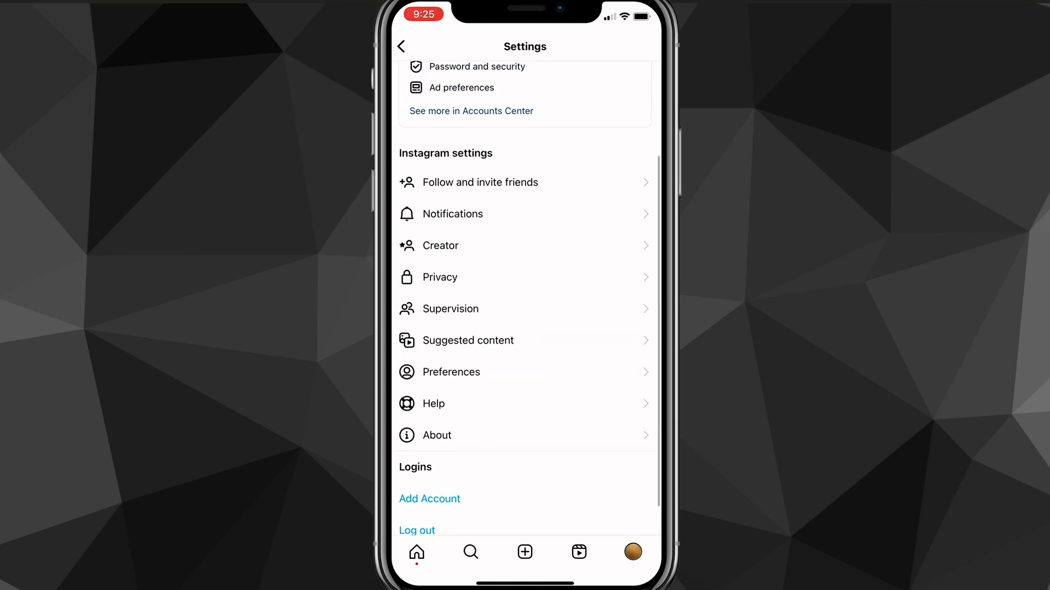
click(459, 371)
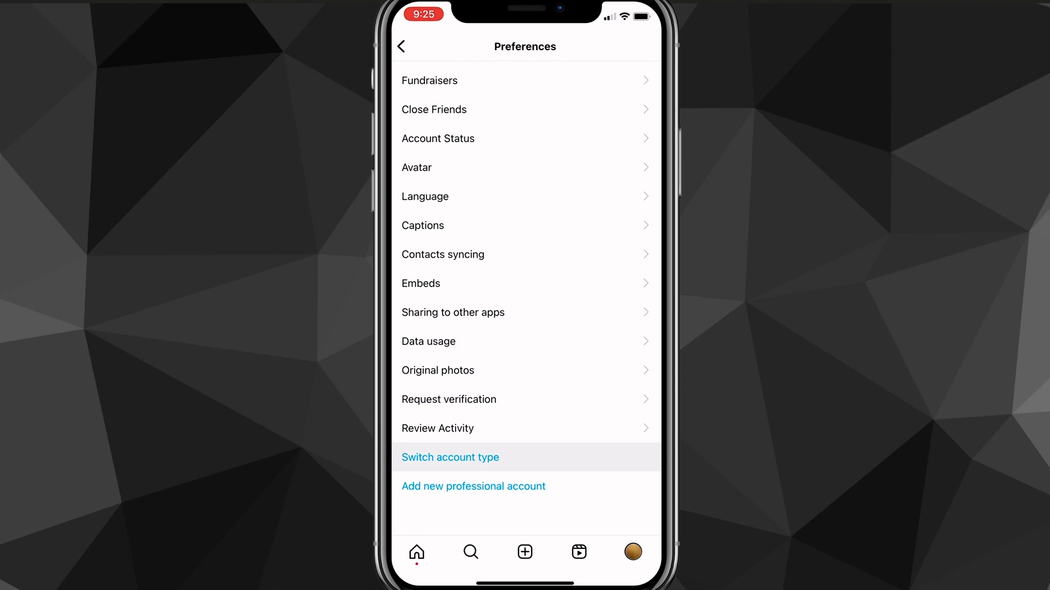
- Switch the account type to a personal account and confirm the change
click(450, 457)
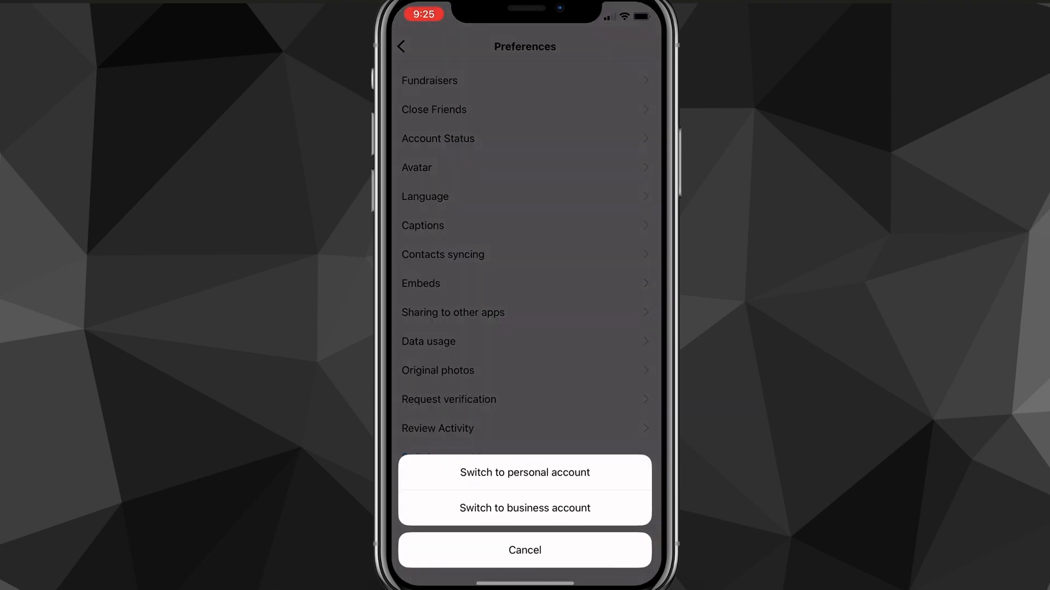
click(524, 473)
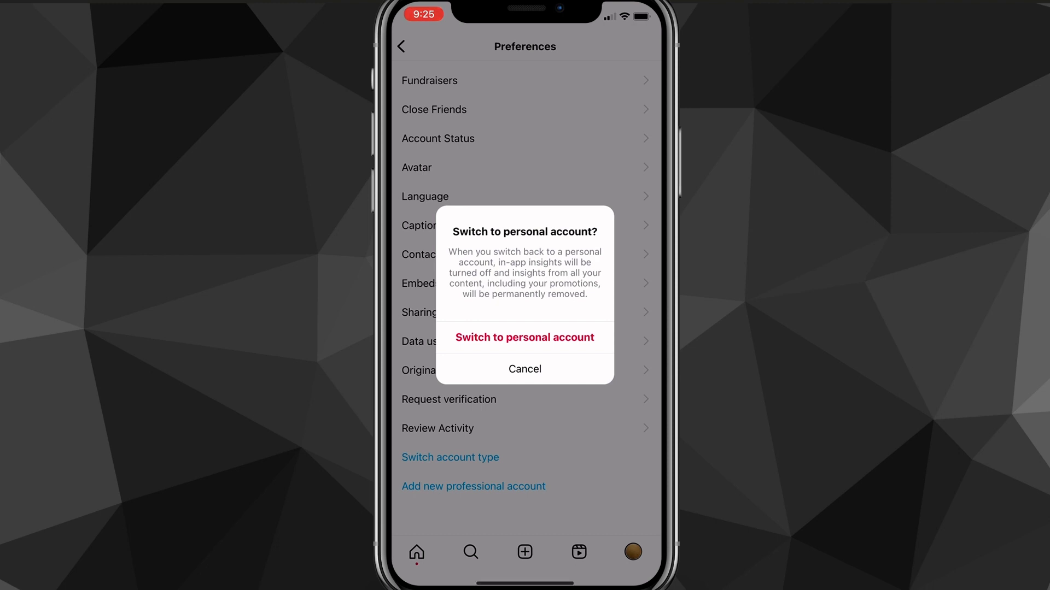
click(525, 338)
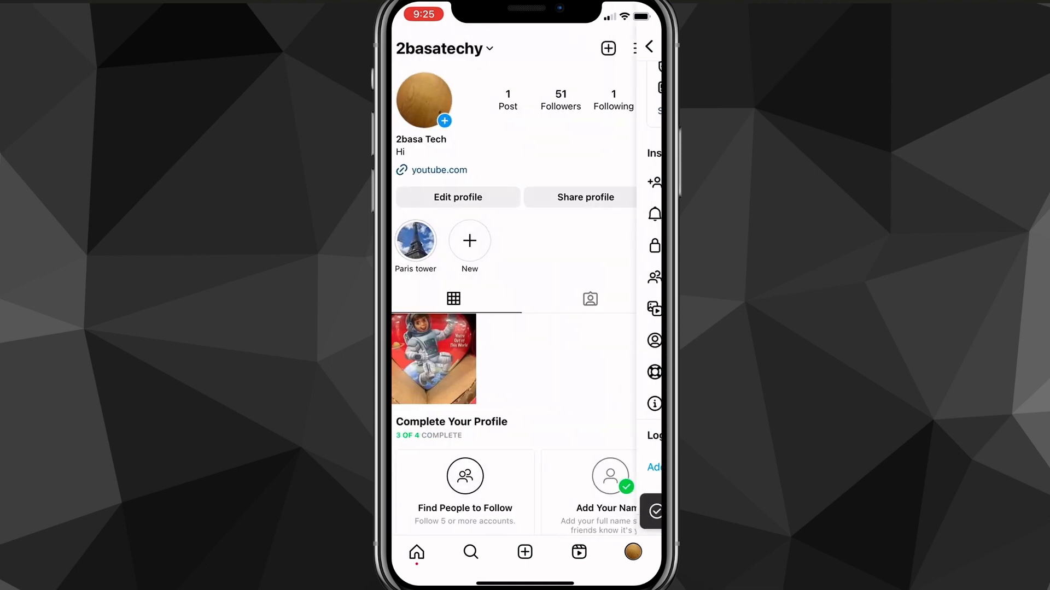
- Return to the now dashboard-free profile and leave Instagram for the home screen
click(642, 47)
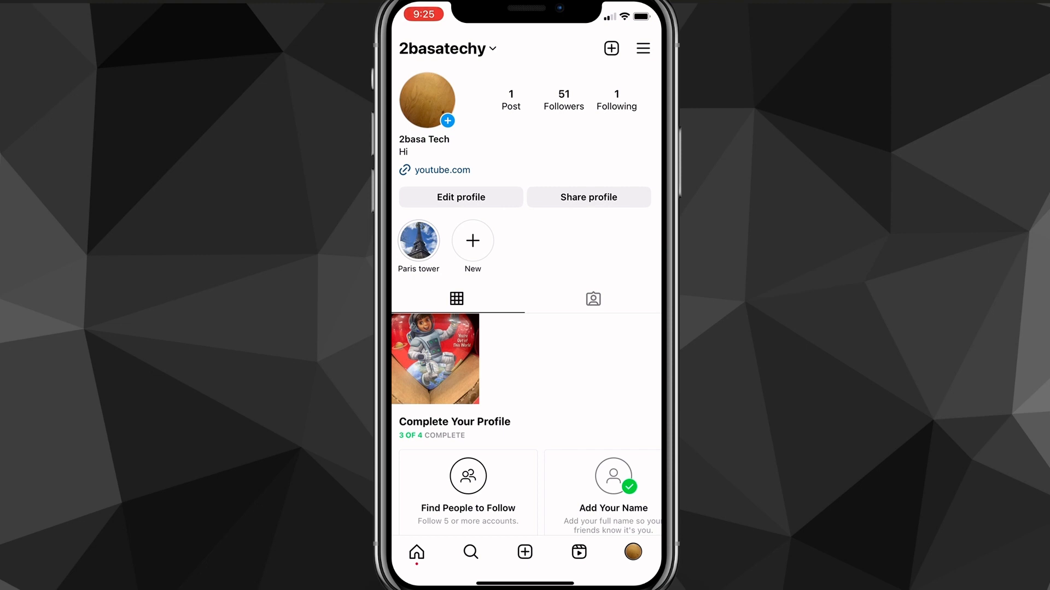
key(home)
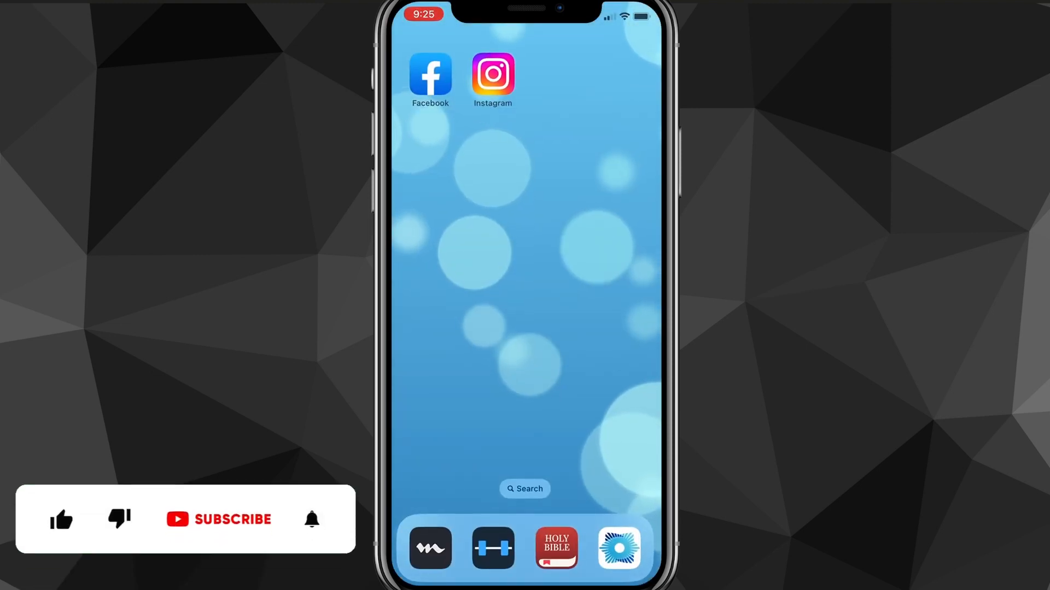
click(61, 518)
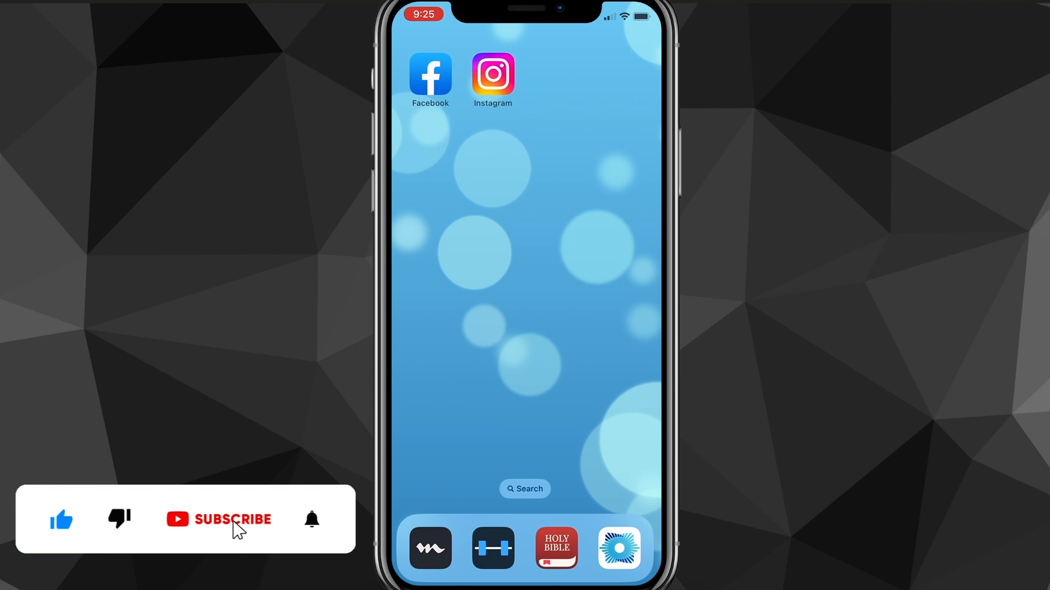